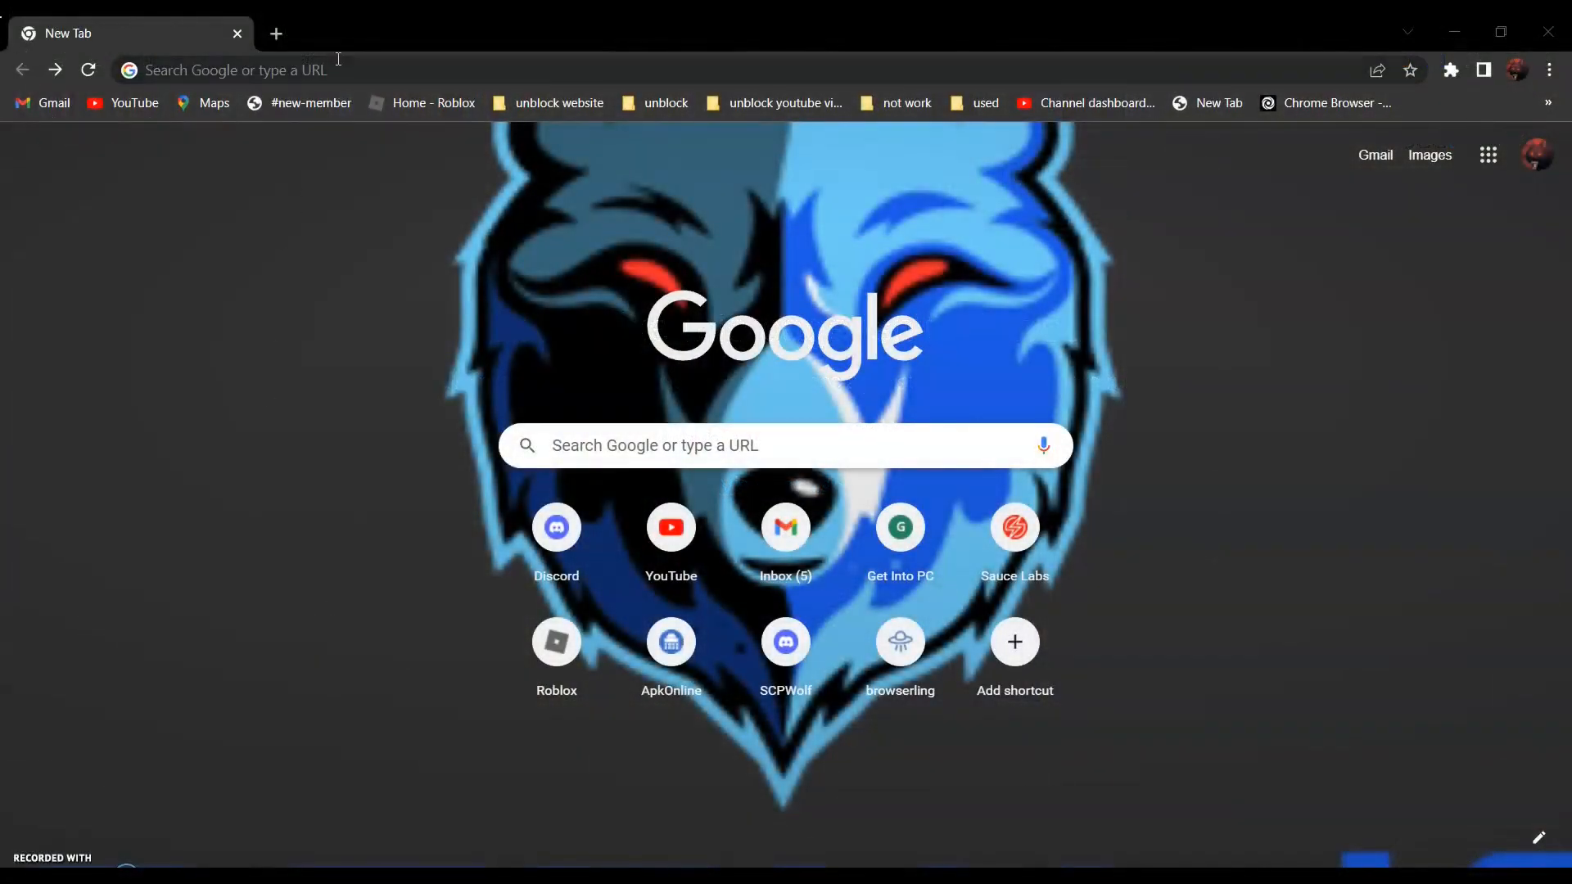
Step: Search Google for 'markup' and open the Markup.io homepage from the results
type("markup")
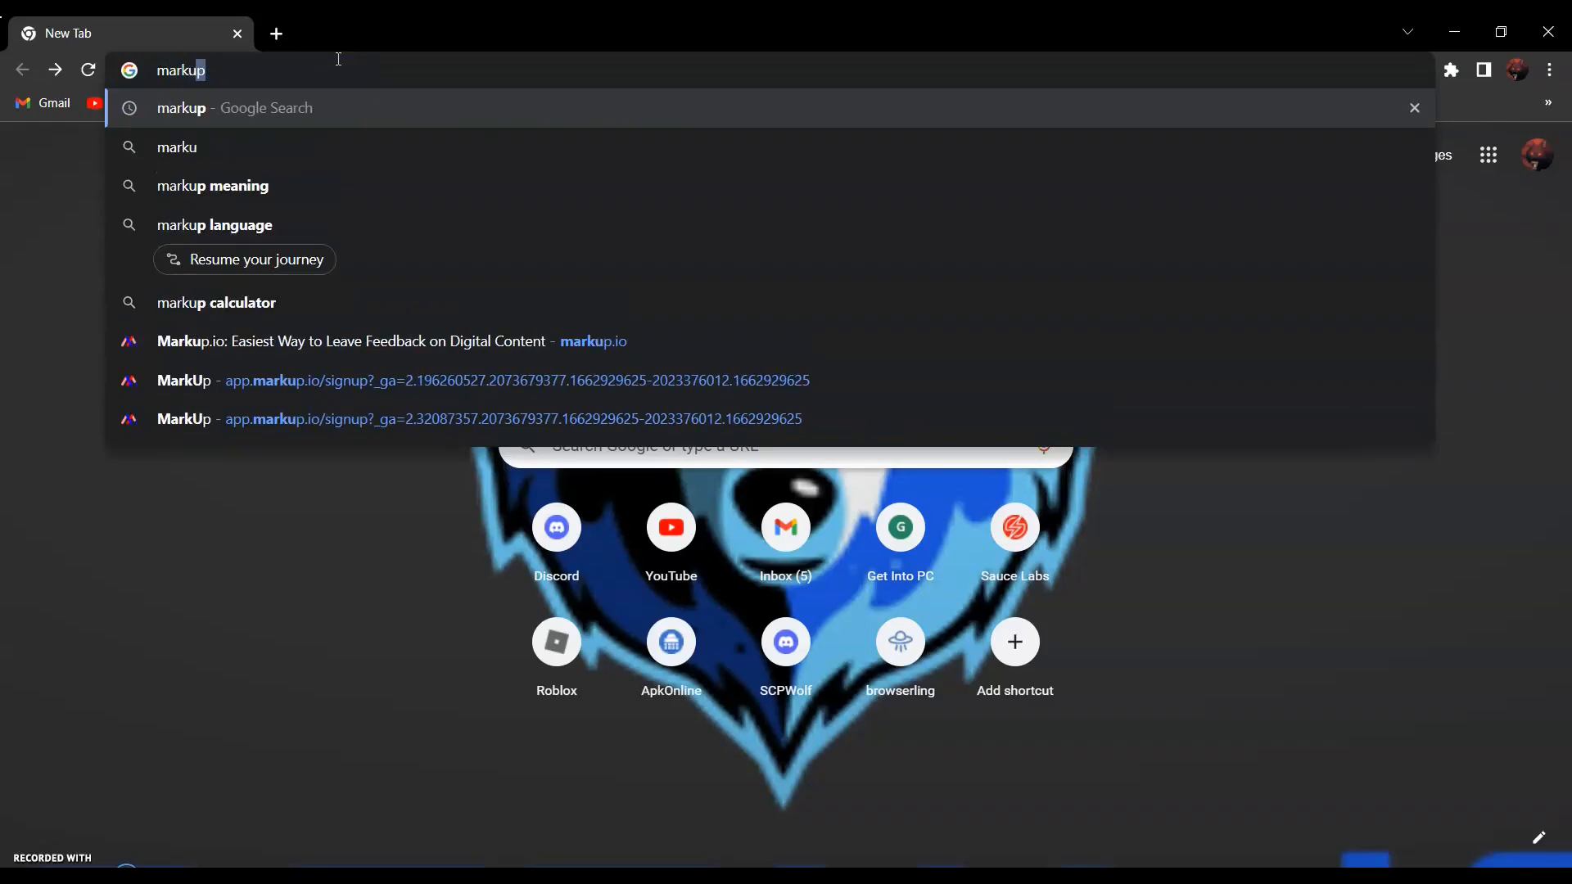
key("Enter")
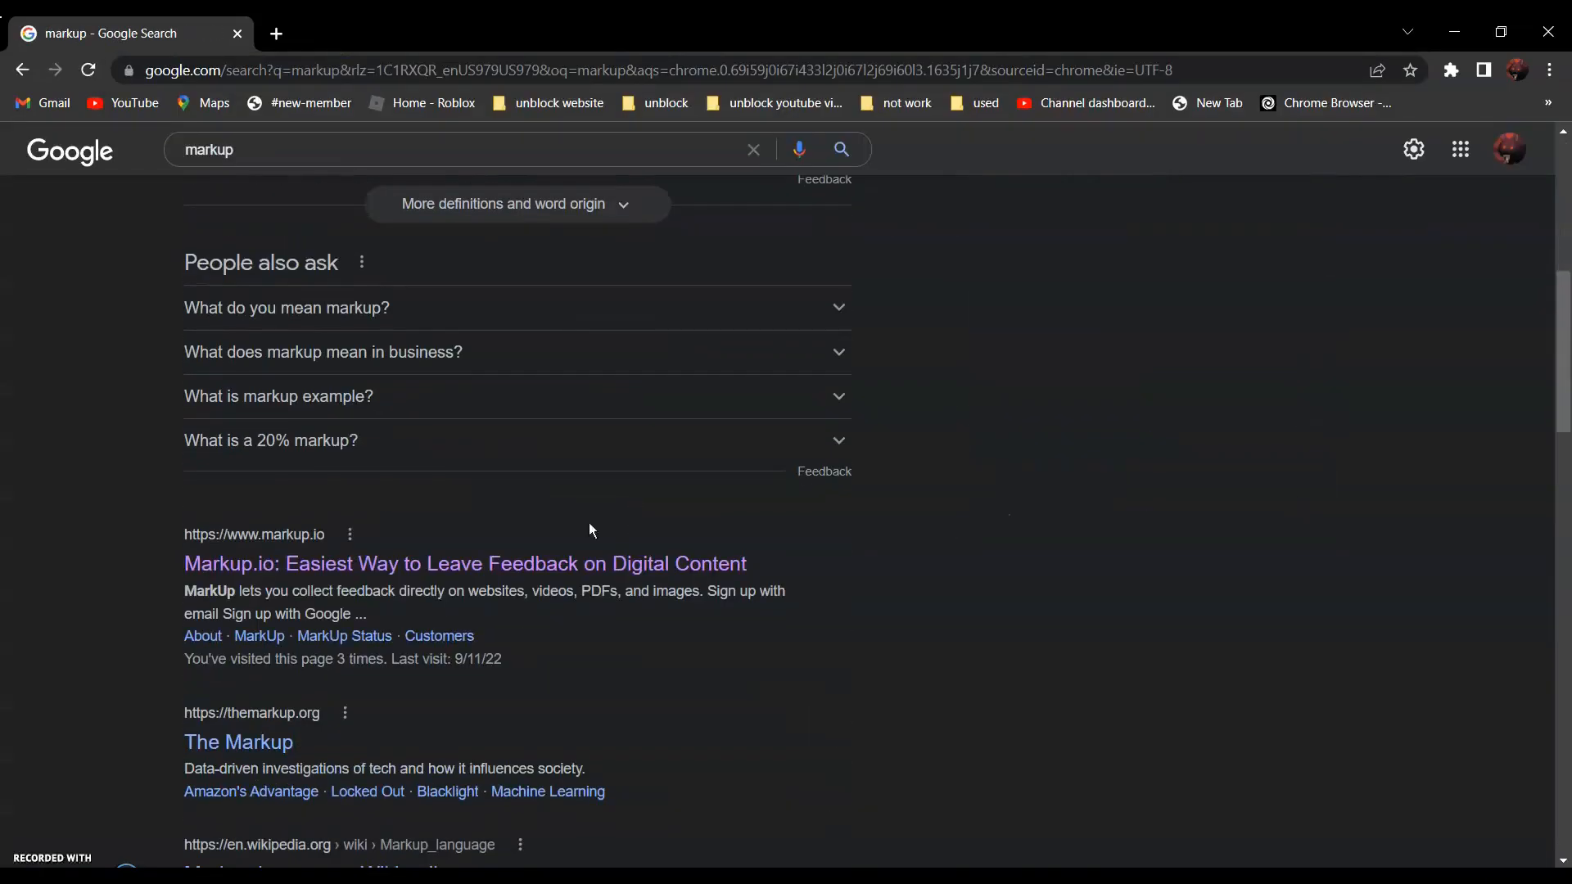
mouse_move(334, 585)
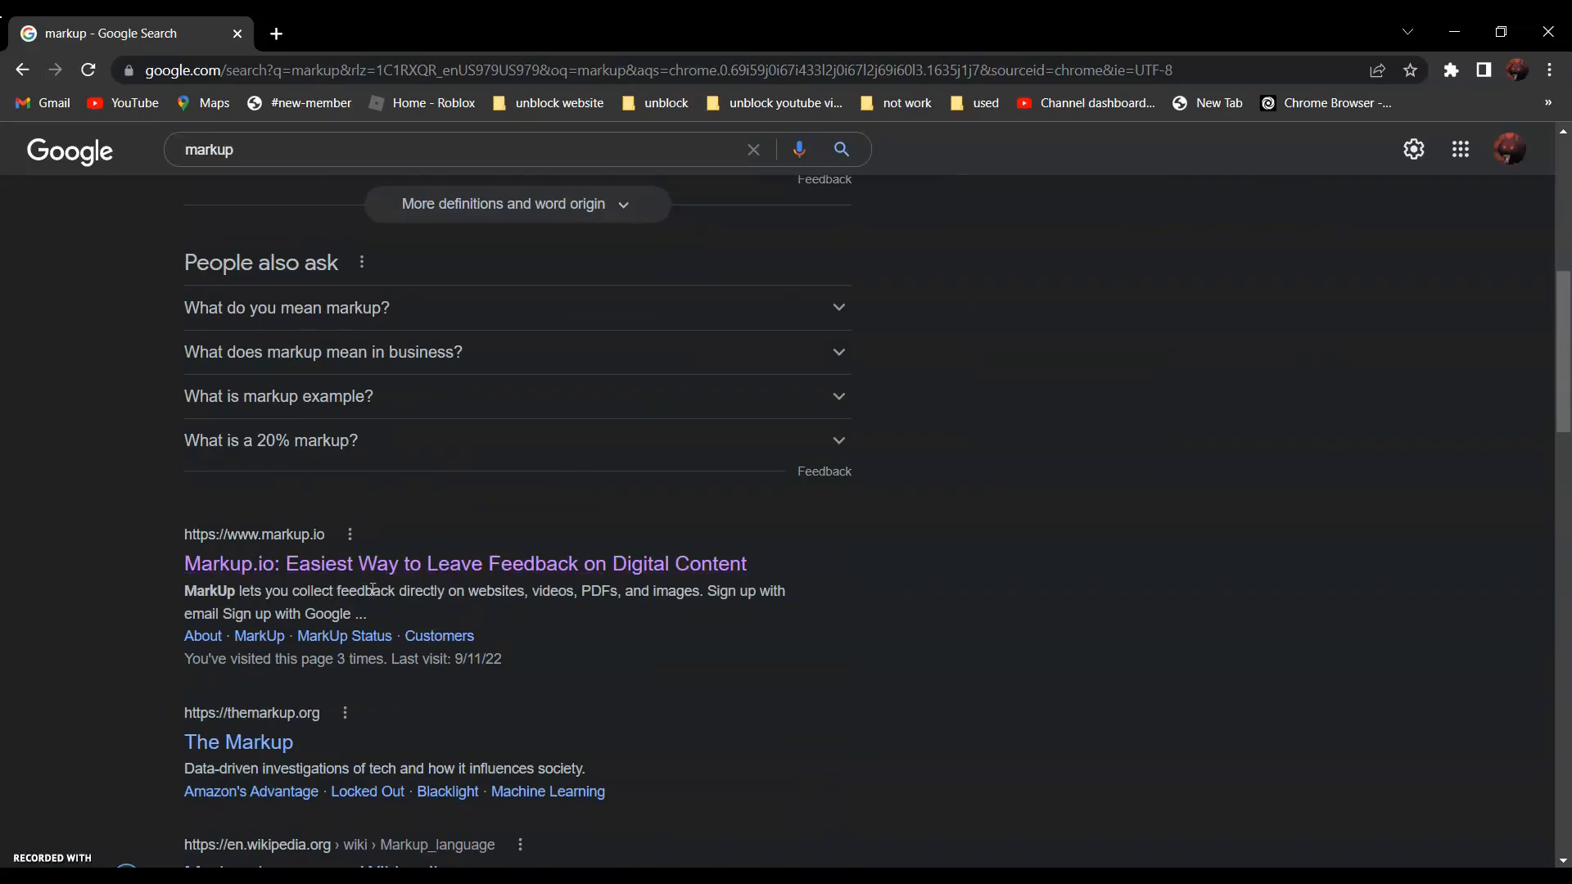
left_click(464, 562)
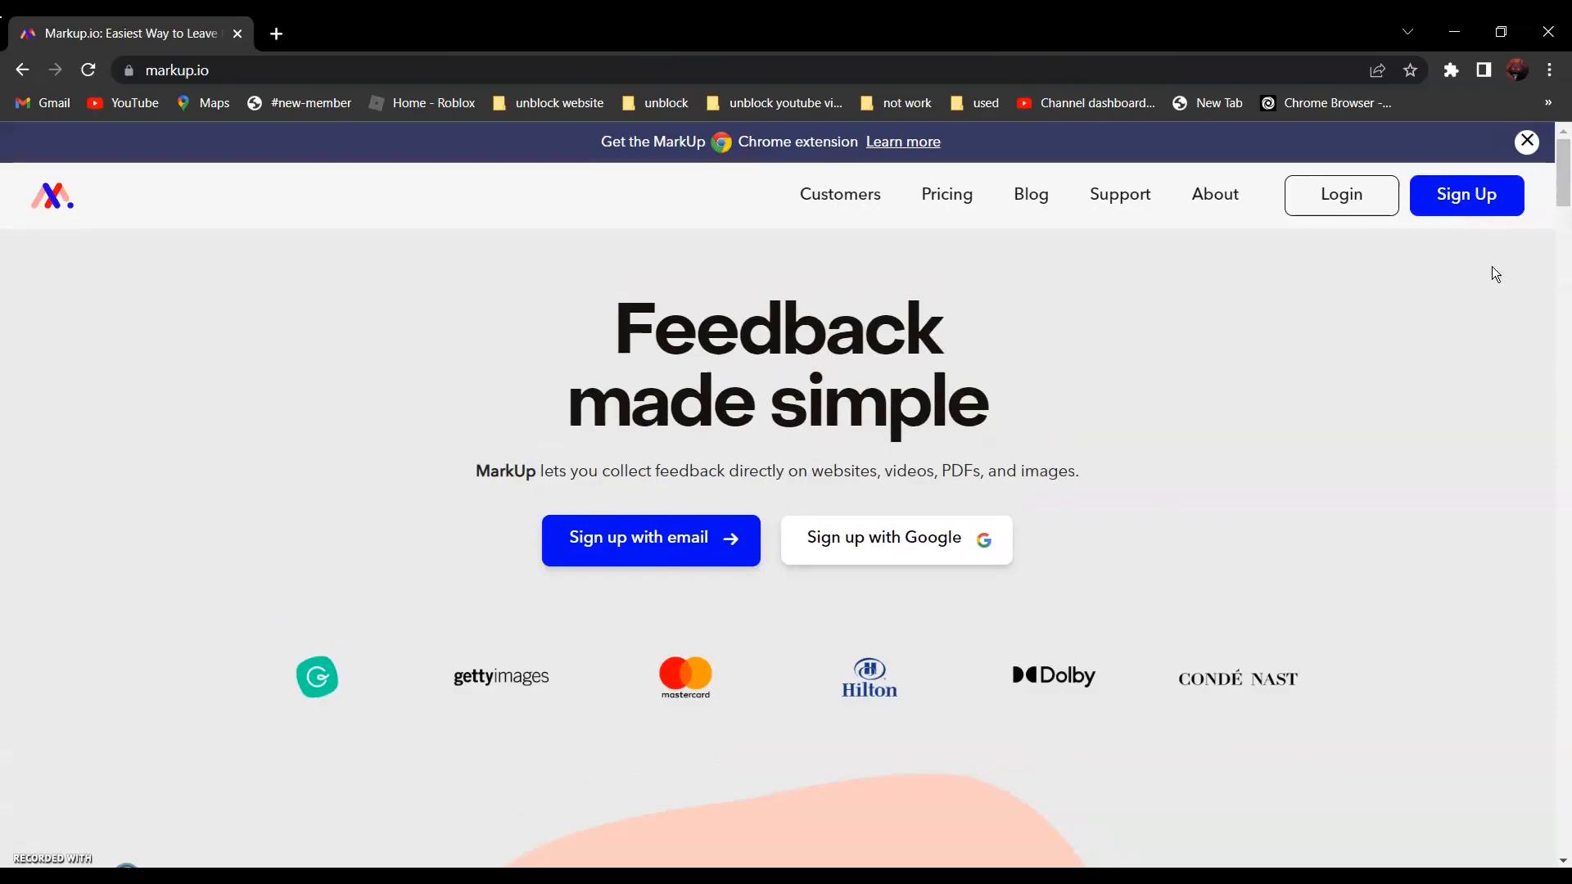
mouse_move(1502, 195)
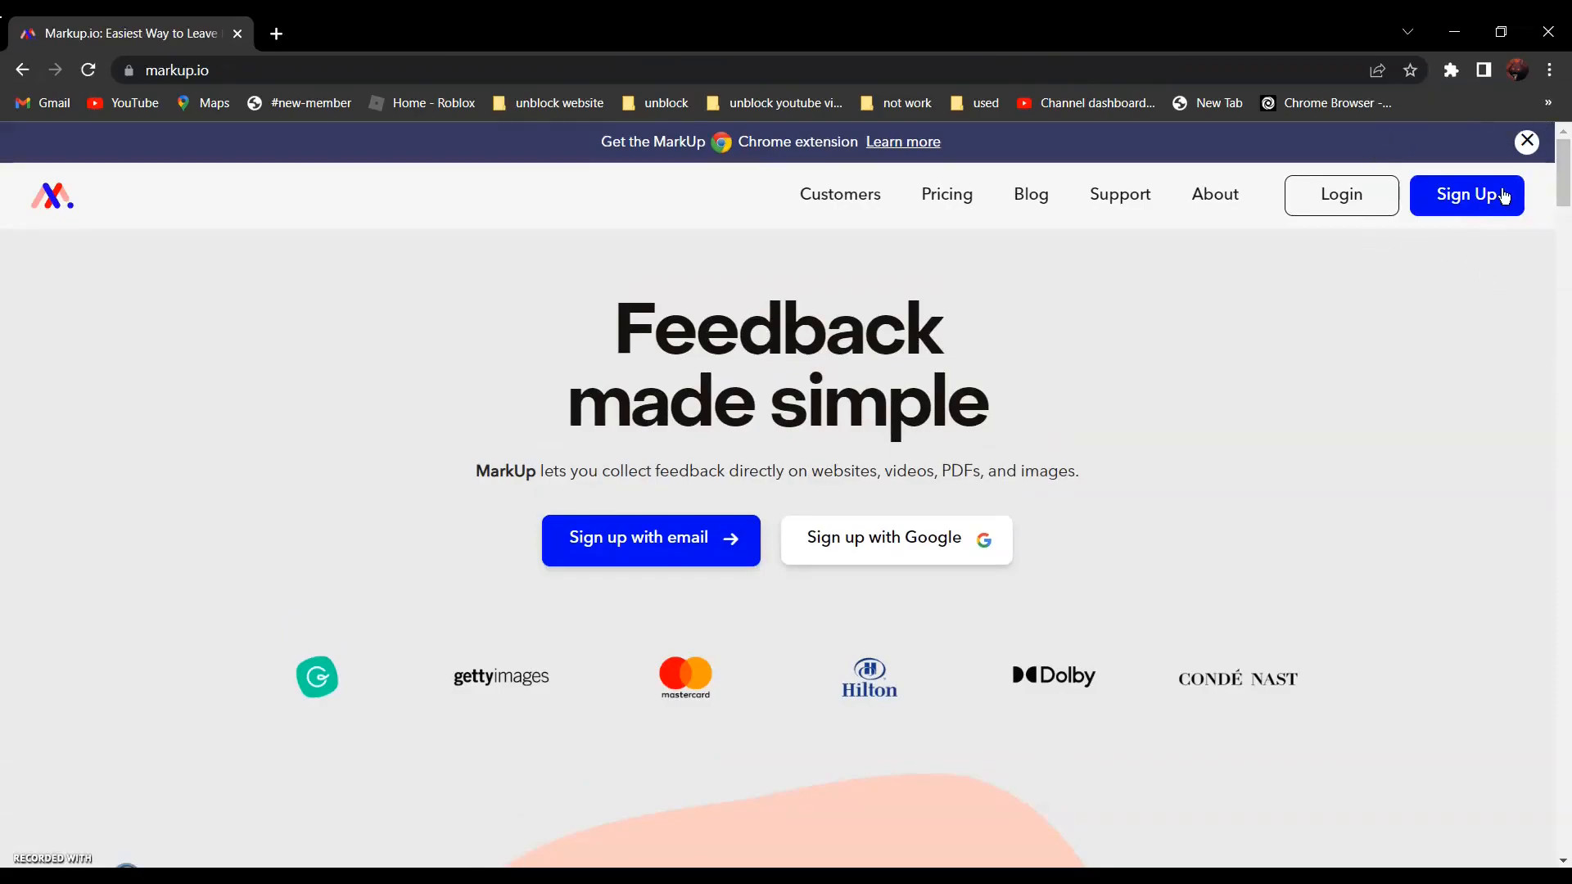
Step: Sign in through Sign Up to reach the MarkUp workspace dashboard
left_click(1465, 195)
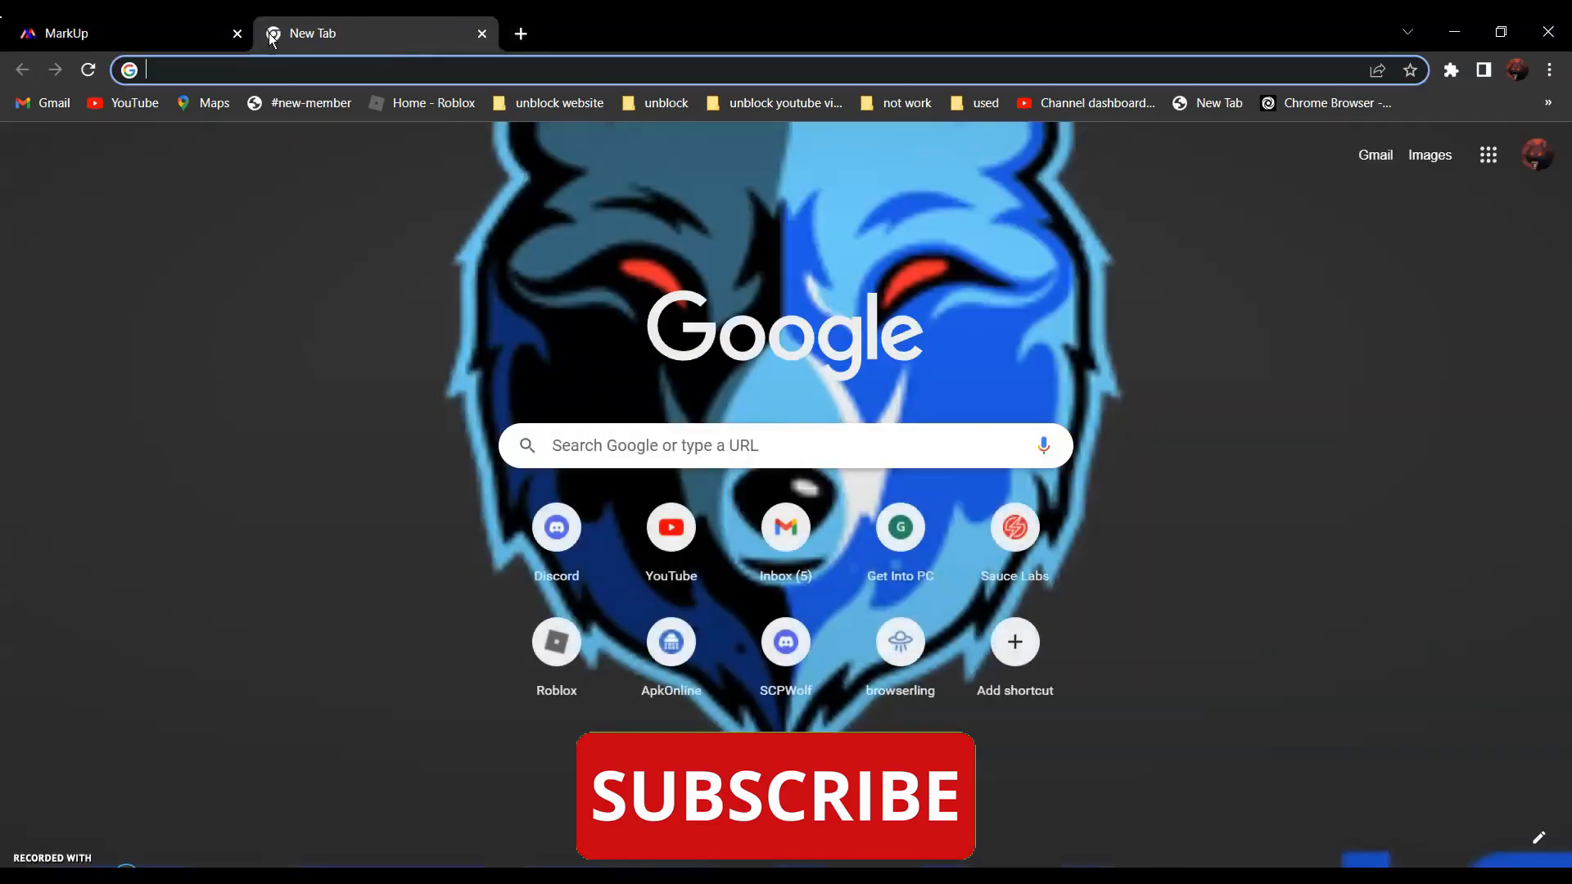
Step: Search Google for 'discord' and copy the discord.com result's link address
type("discord")
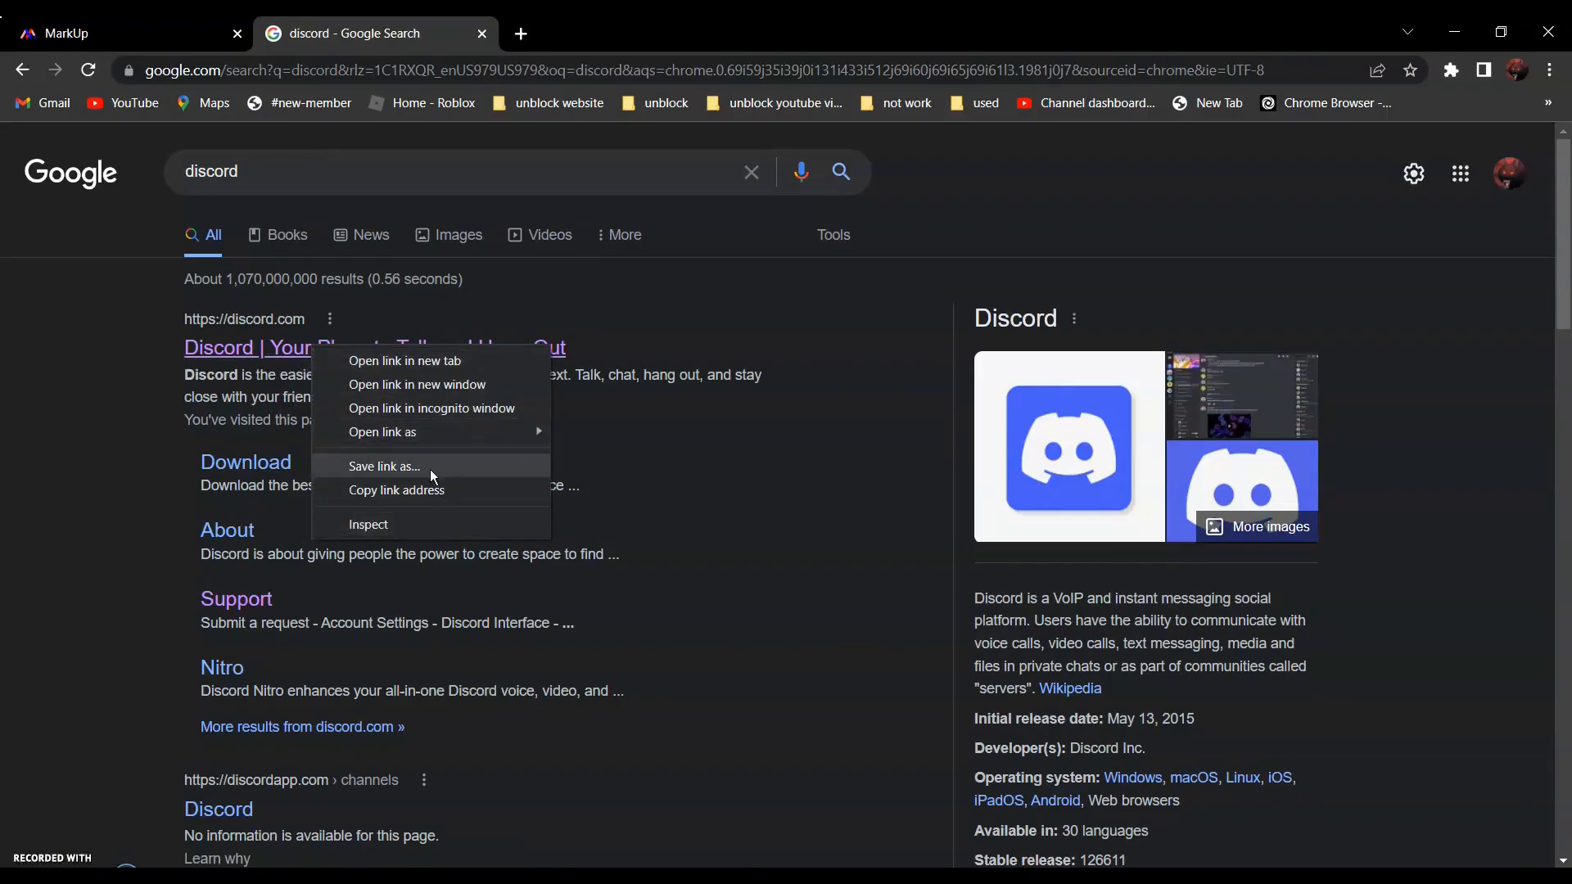
mouse_move(396, 490)
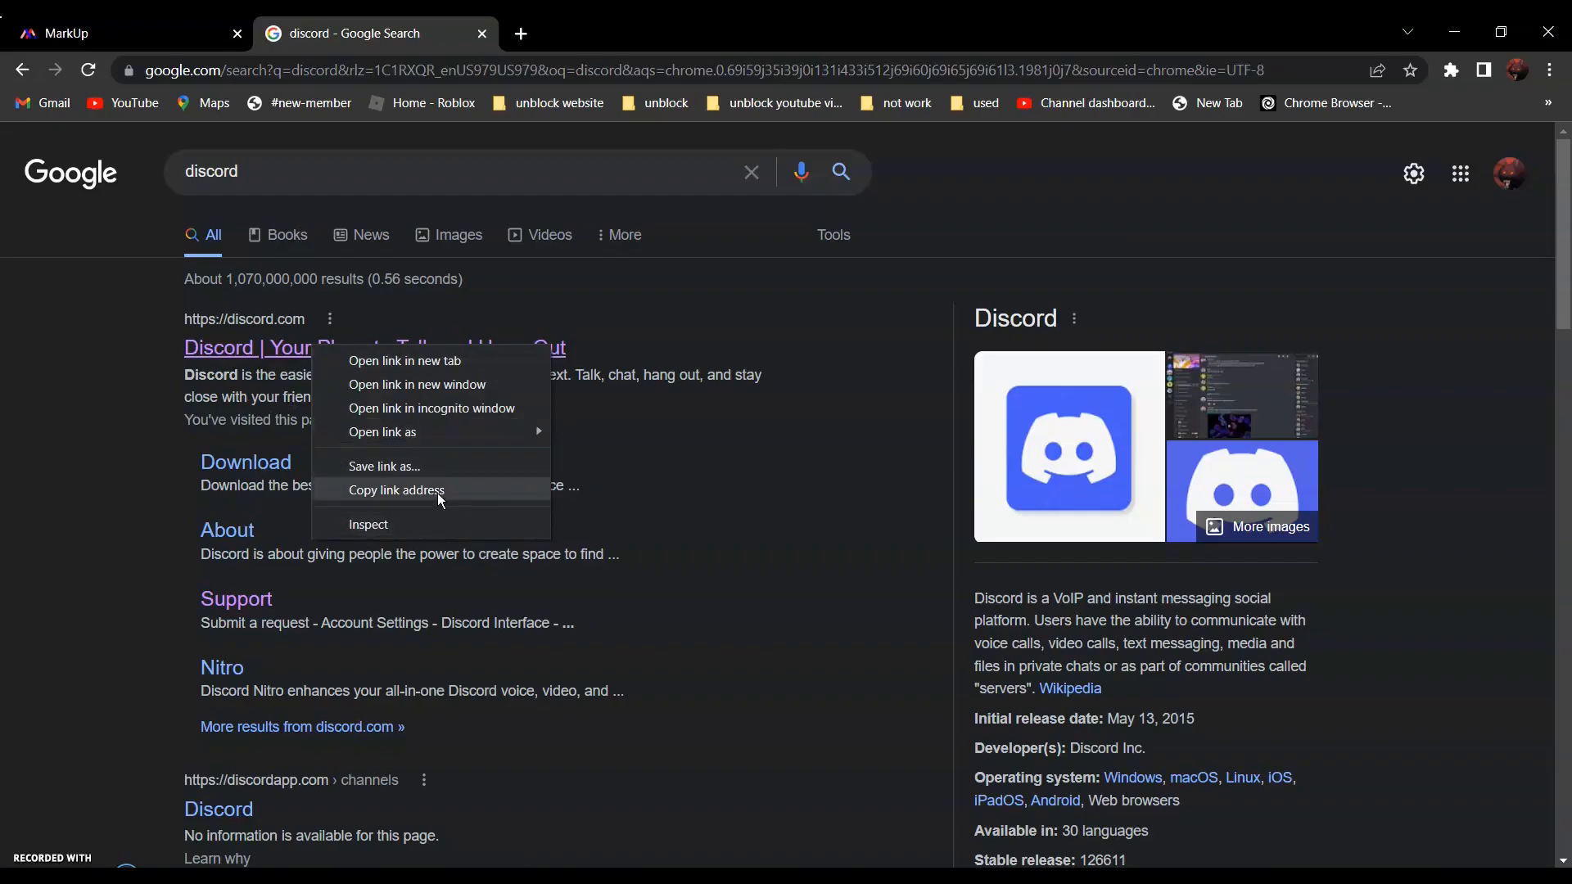
left_click(118, 32)
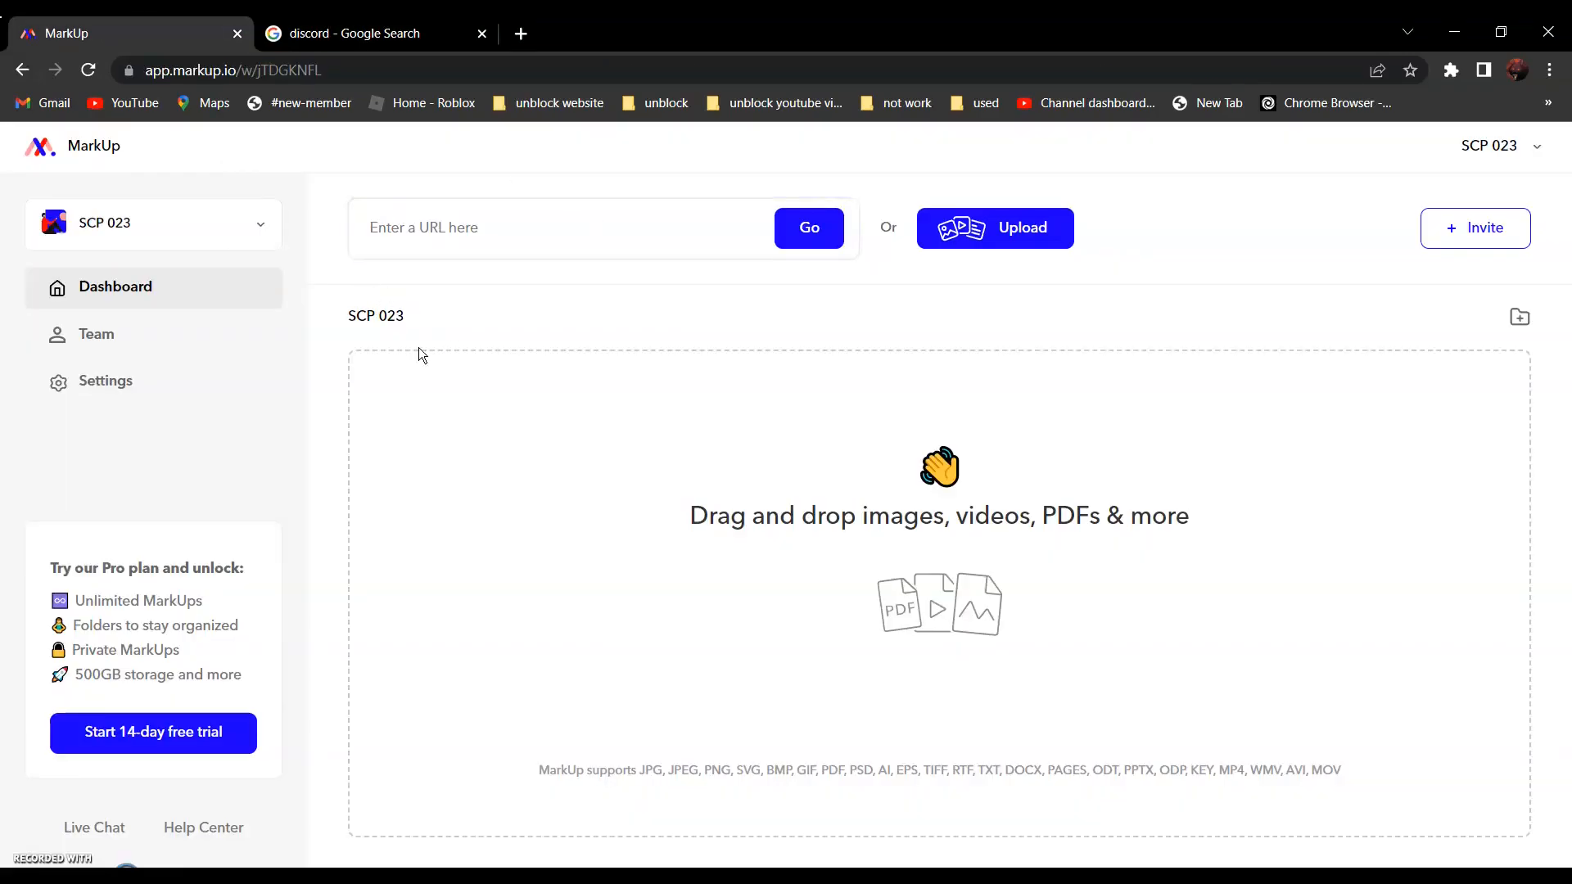
mouse_move(457, 315)
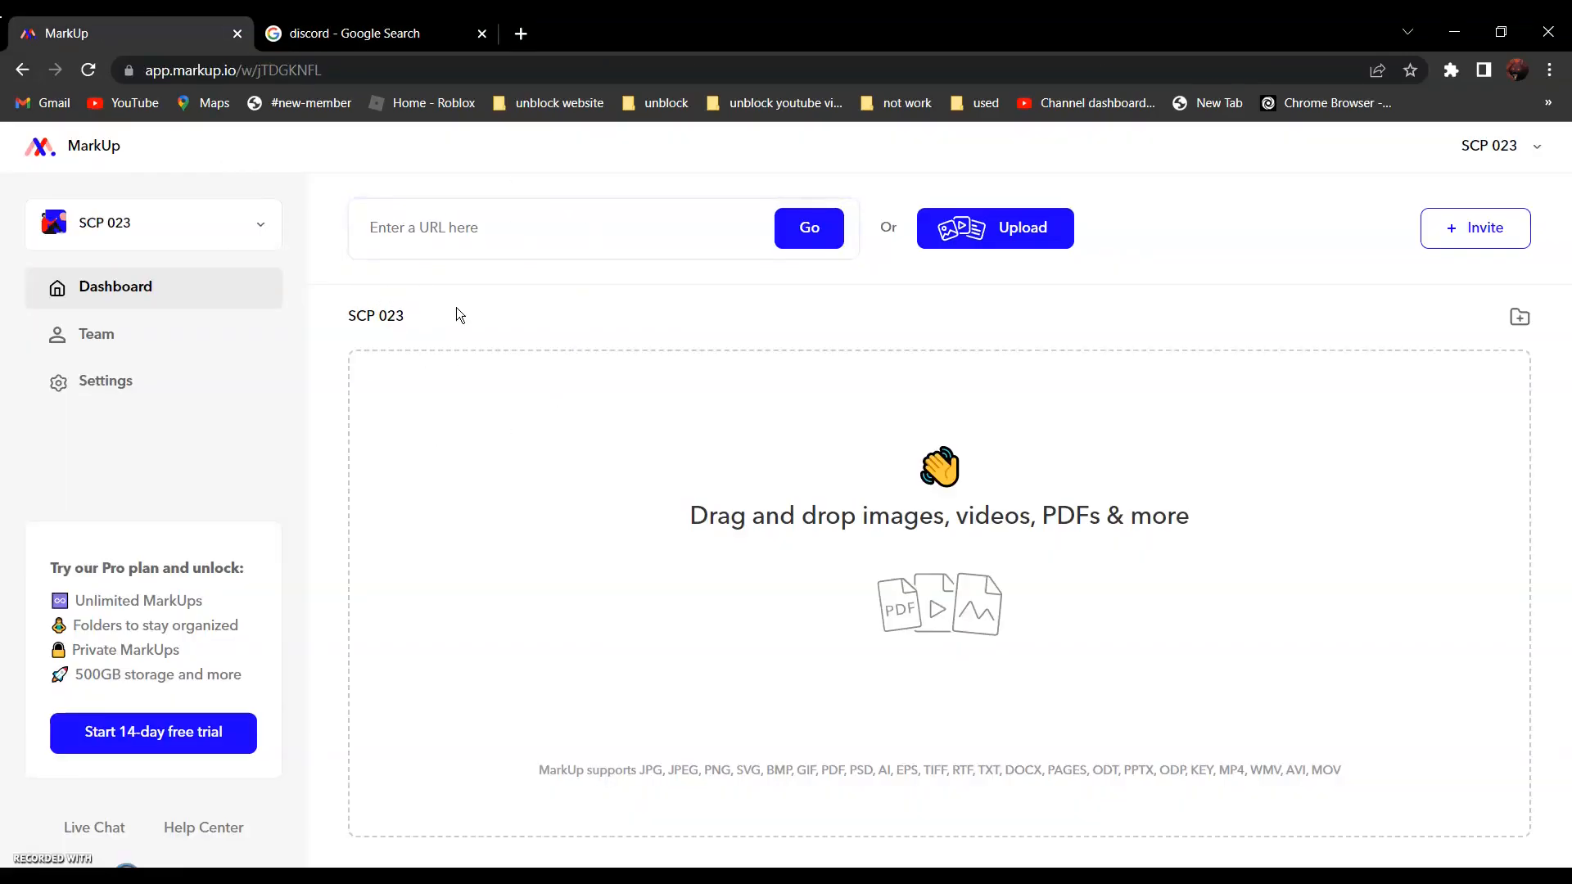
type("https://discord.com/")
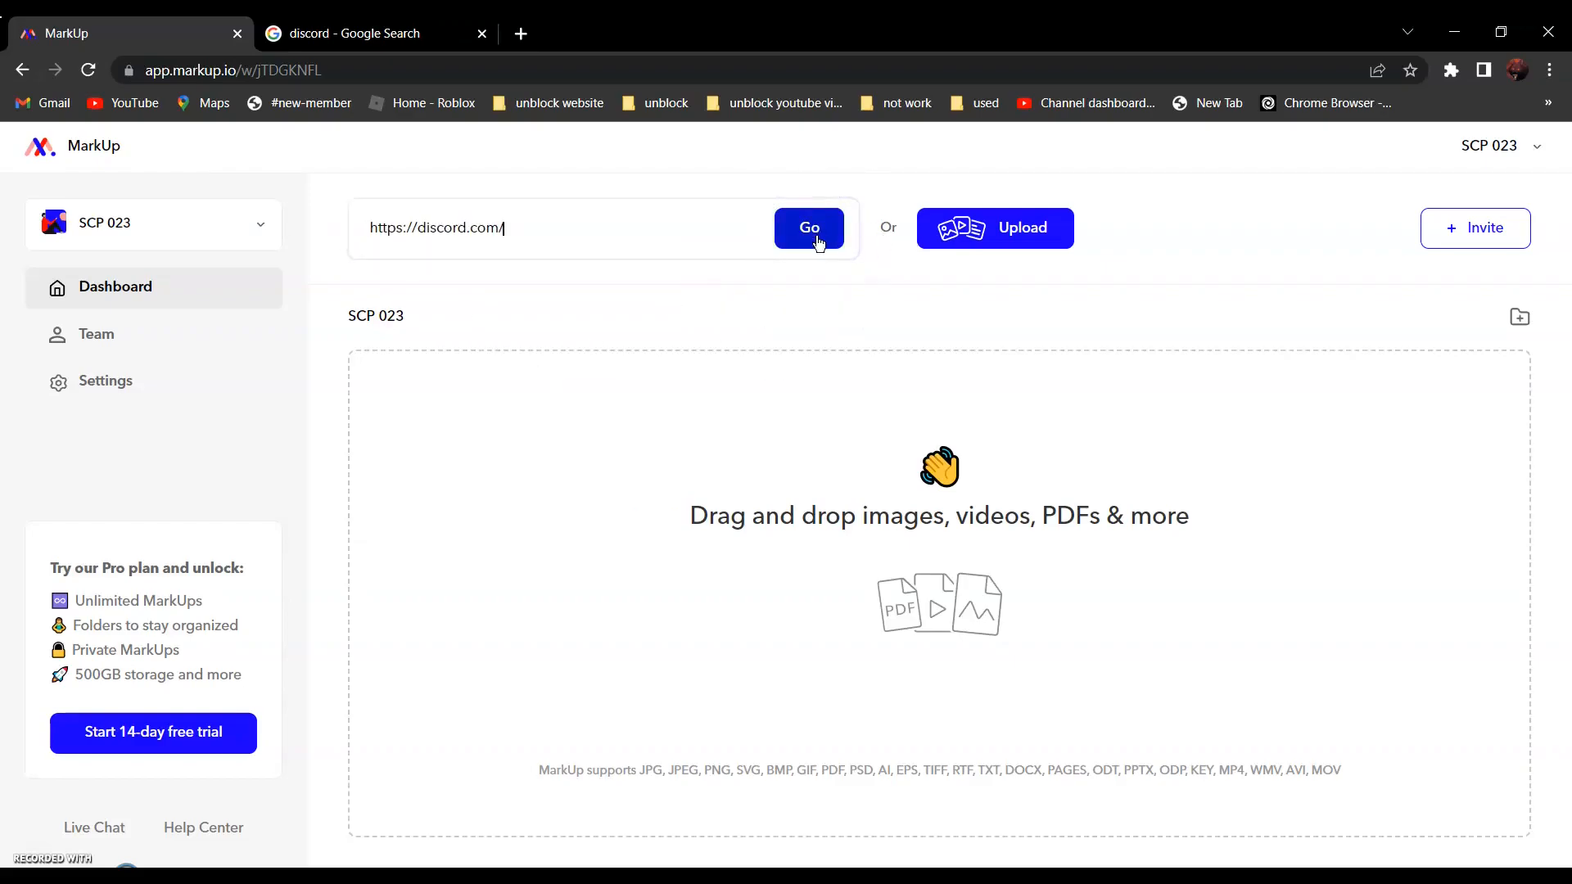
left_click(809, 228)
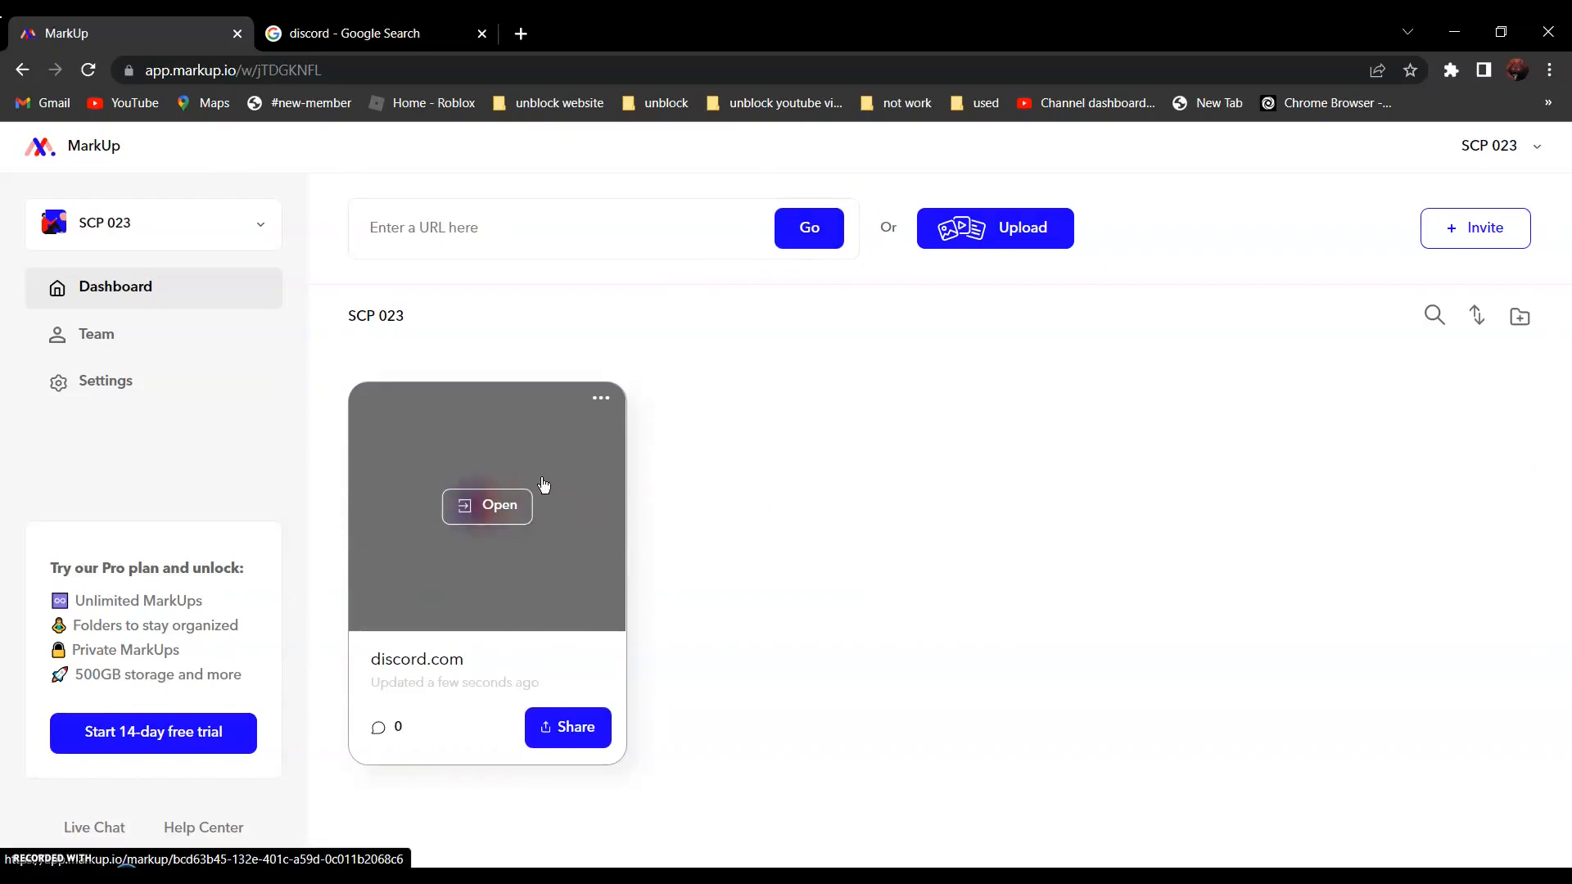
left_click(498, 506)
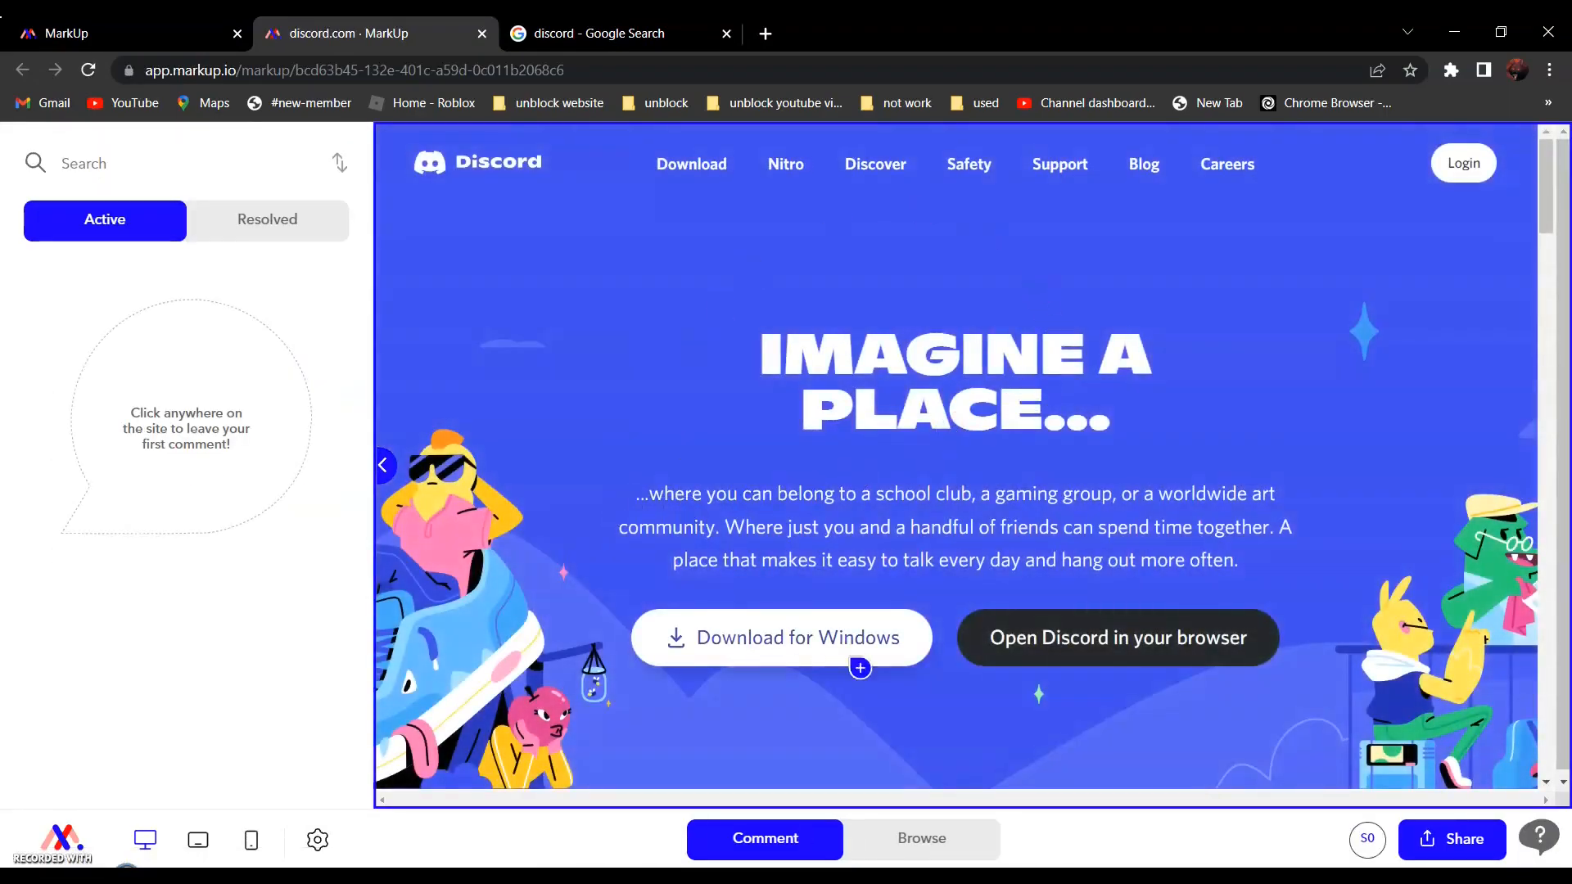
mouse_move(814, 323)
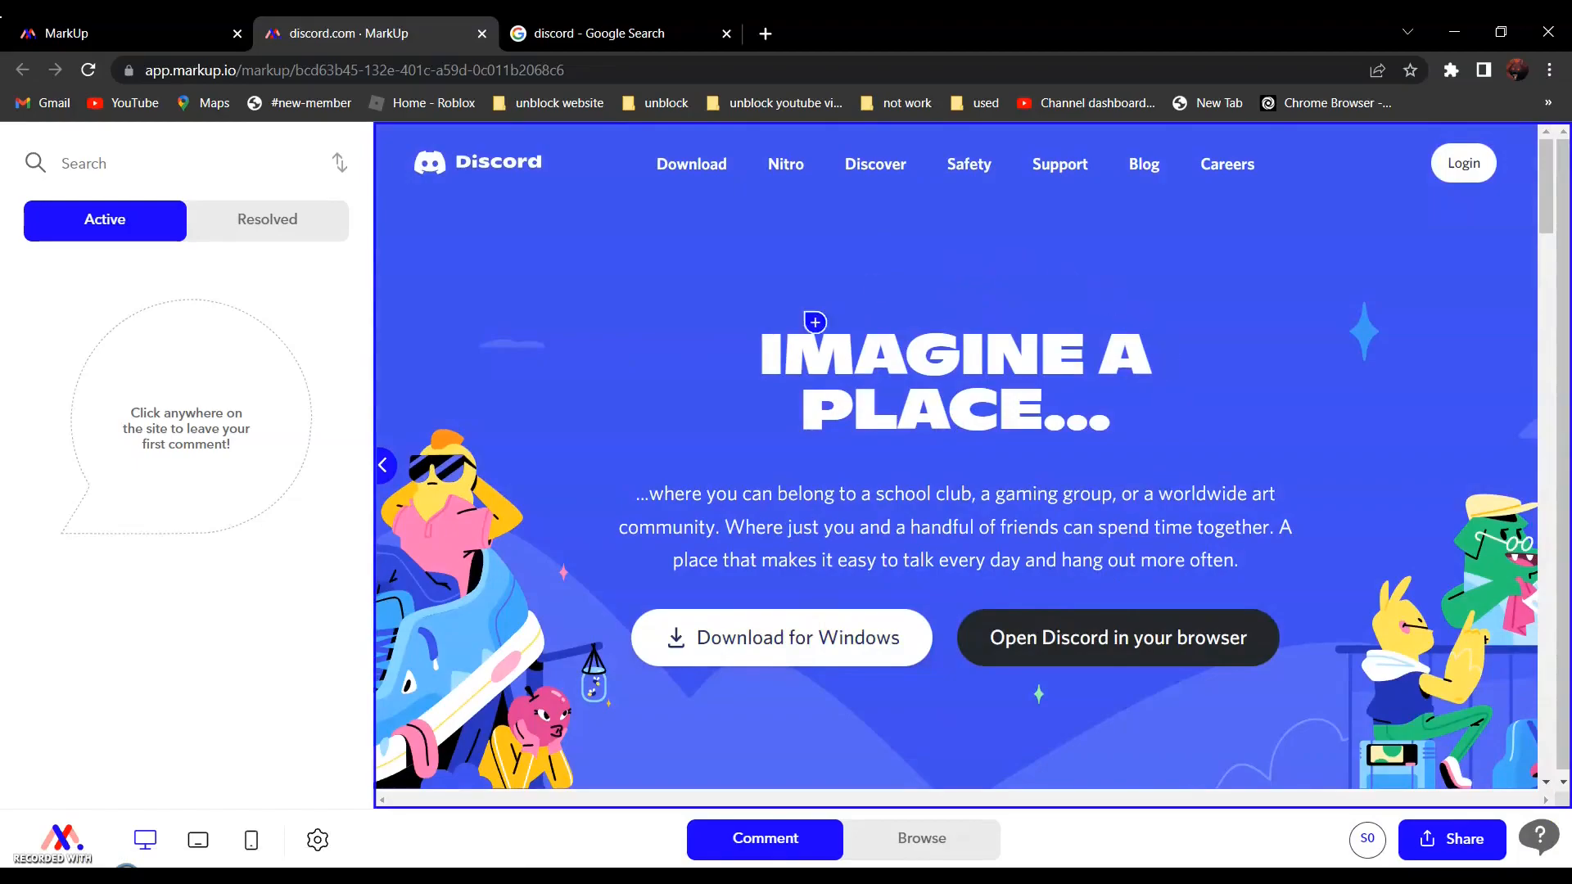
Step: Scroll down the embedded Discord homepage to the voice-channel and video-call sections
scroll("down", 3)
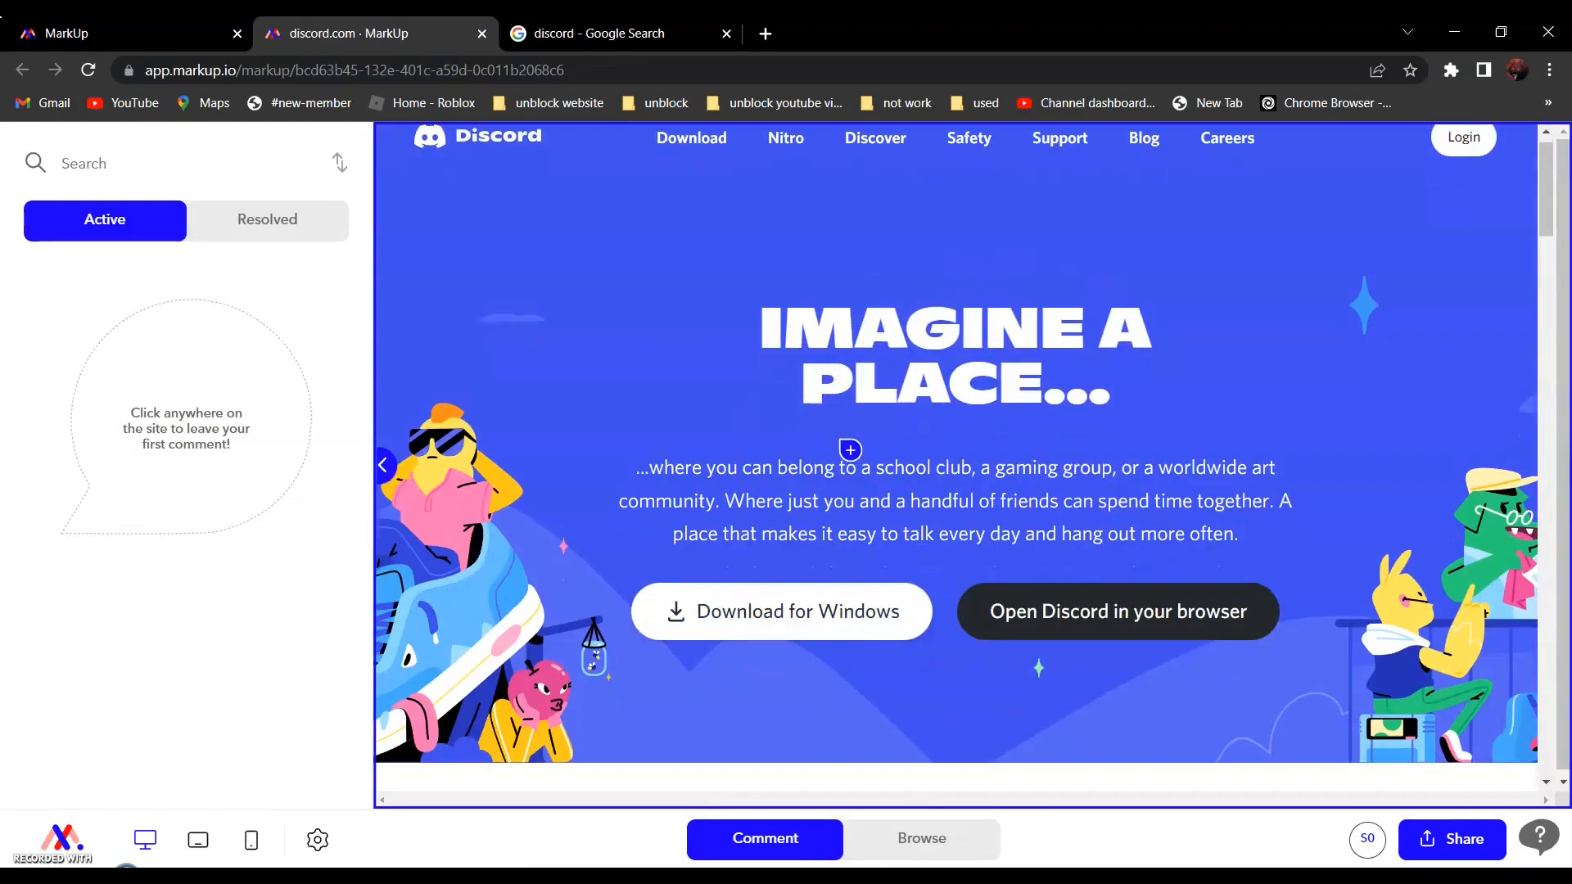
scroll("down", 3)
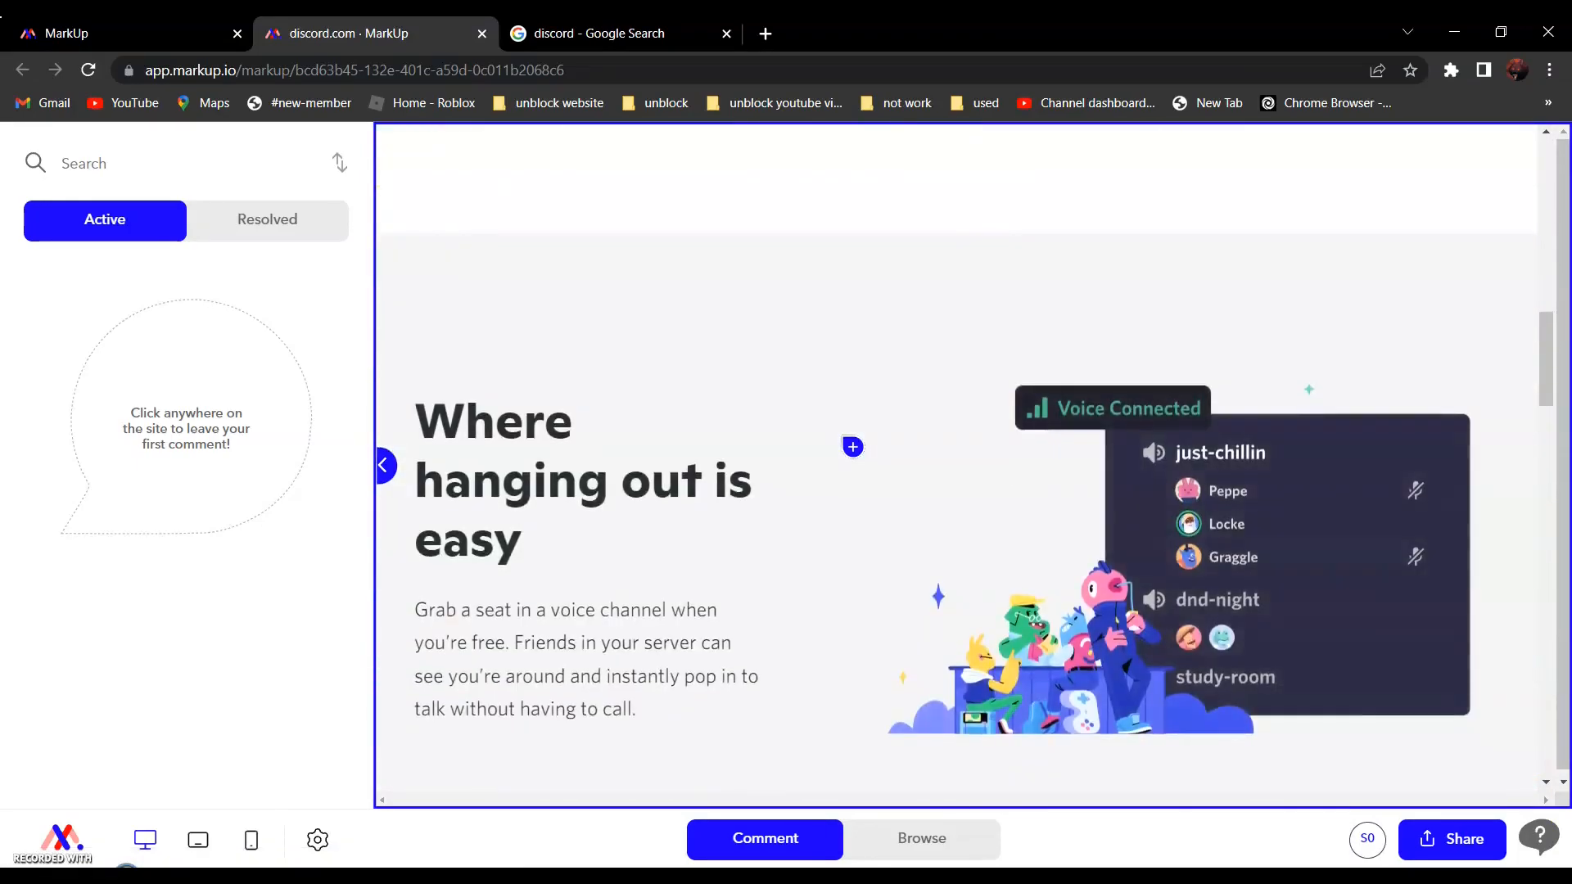
scroll("down", 3)
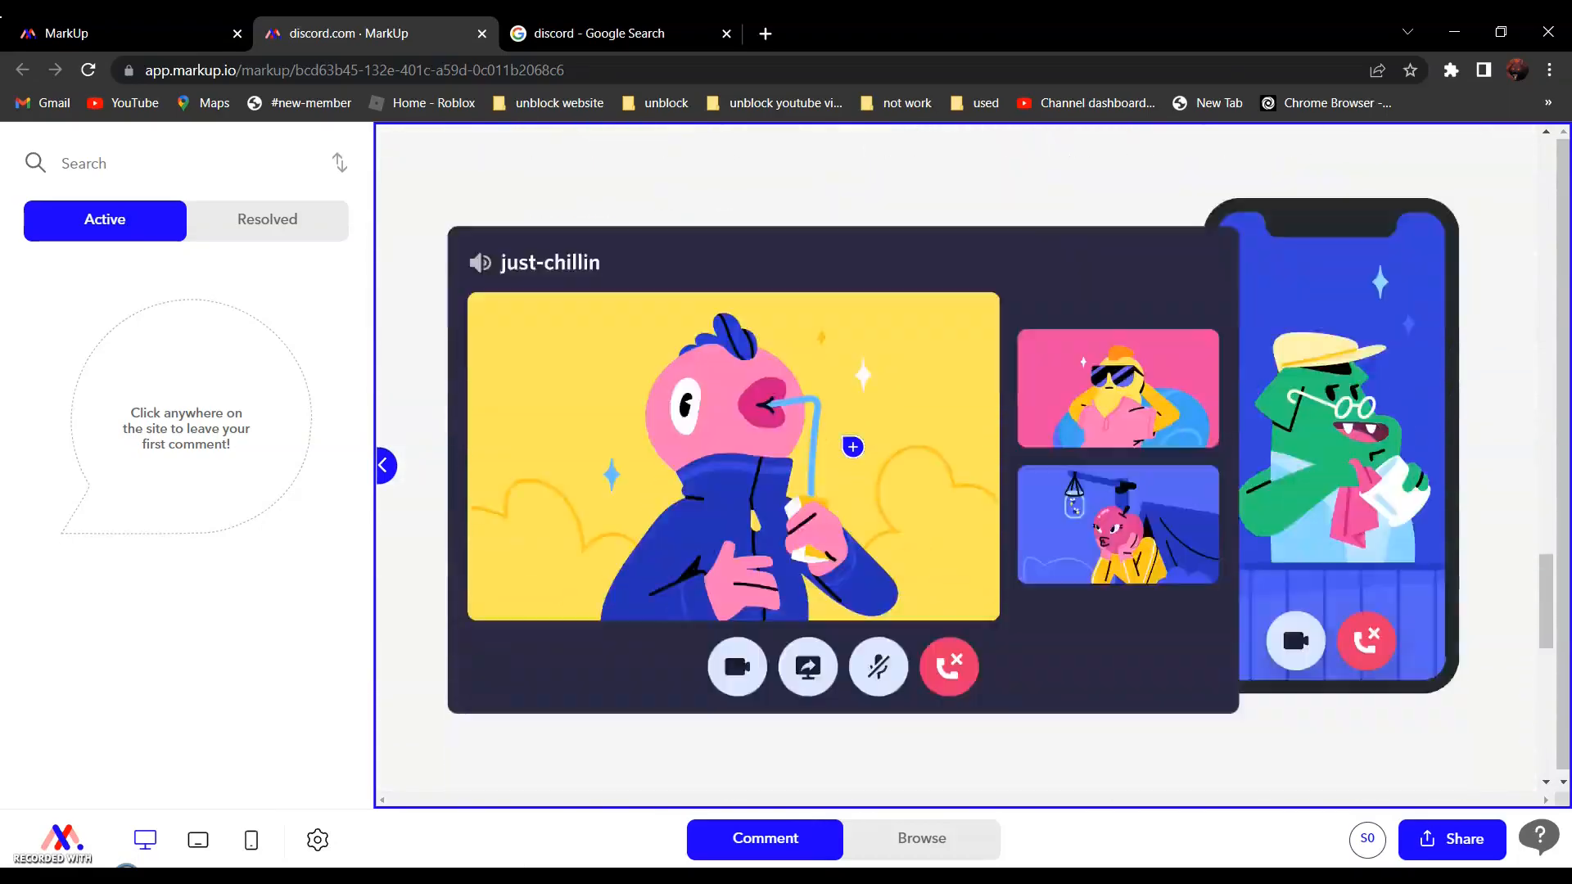